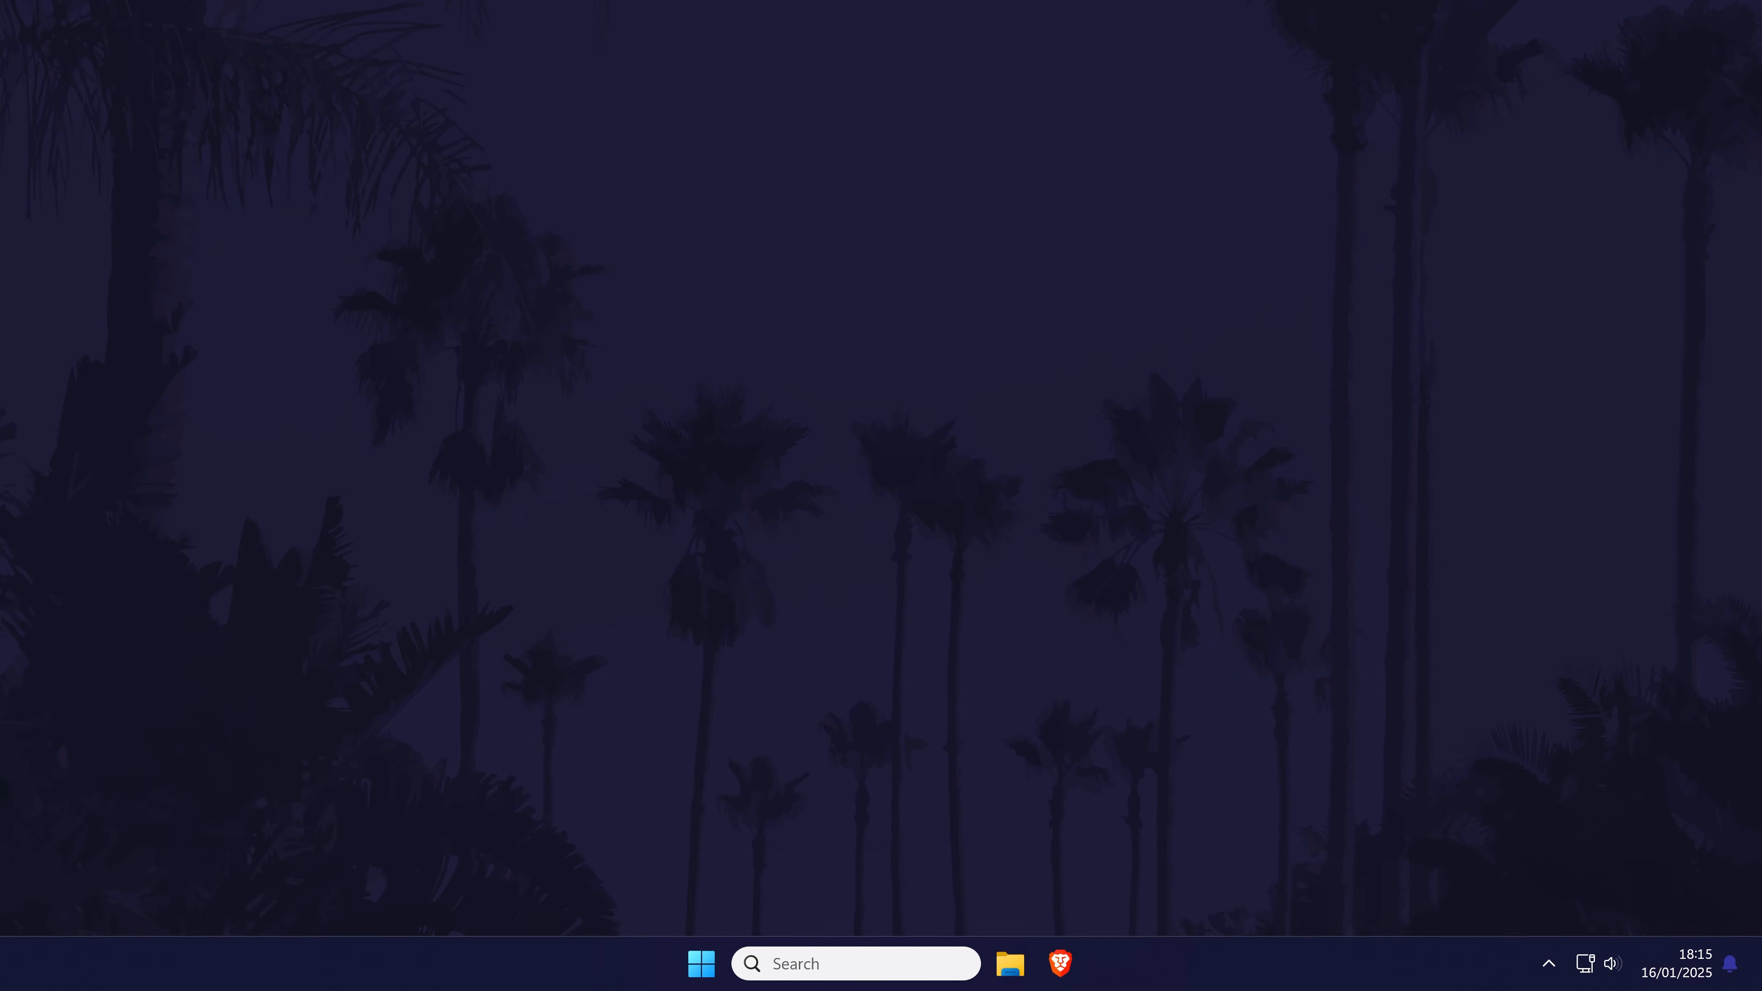
Launch Brave and go from Amazon Your Account to the Your Payments wallet
left_click(1058, 963)
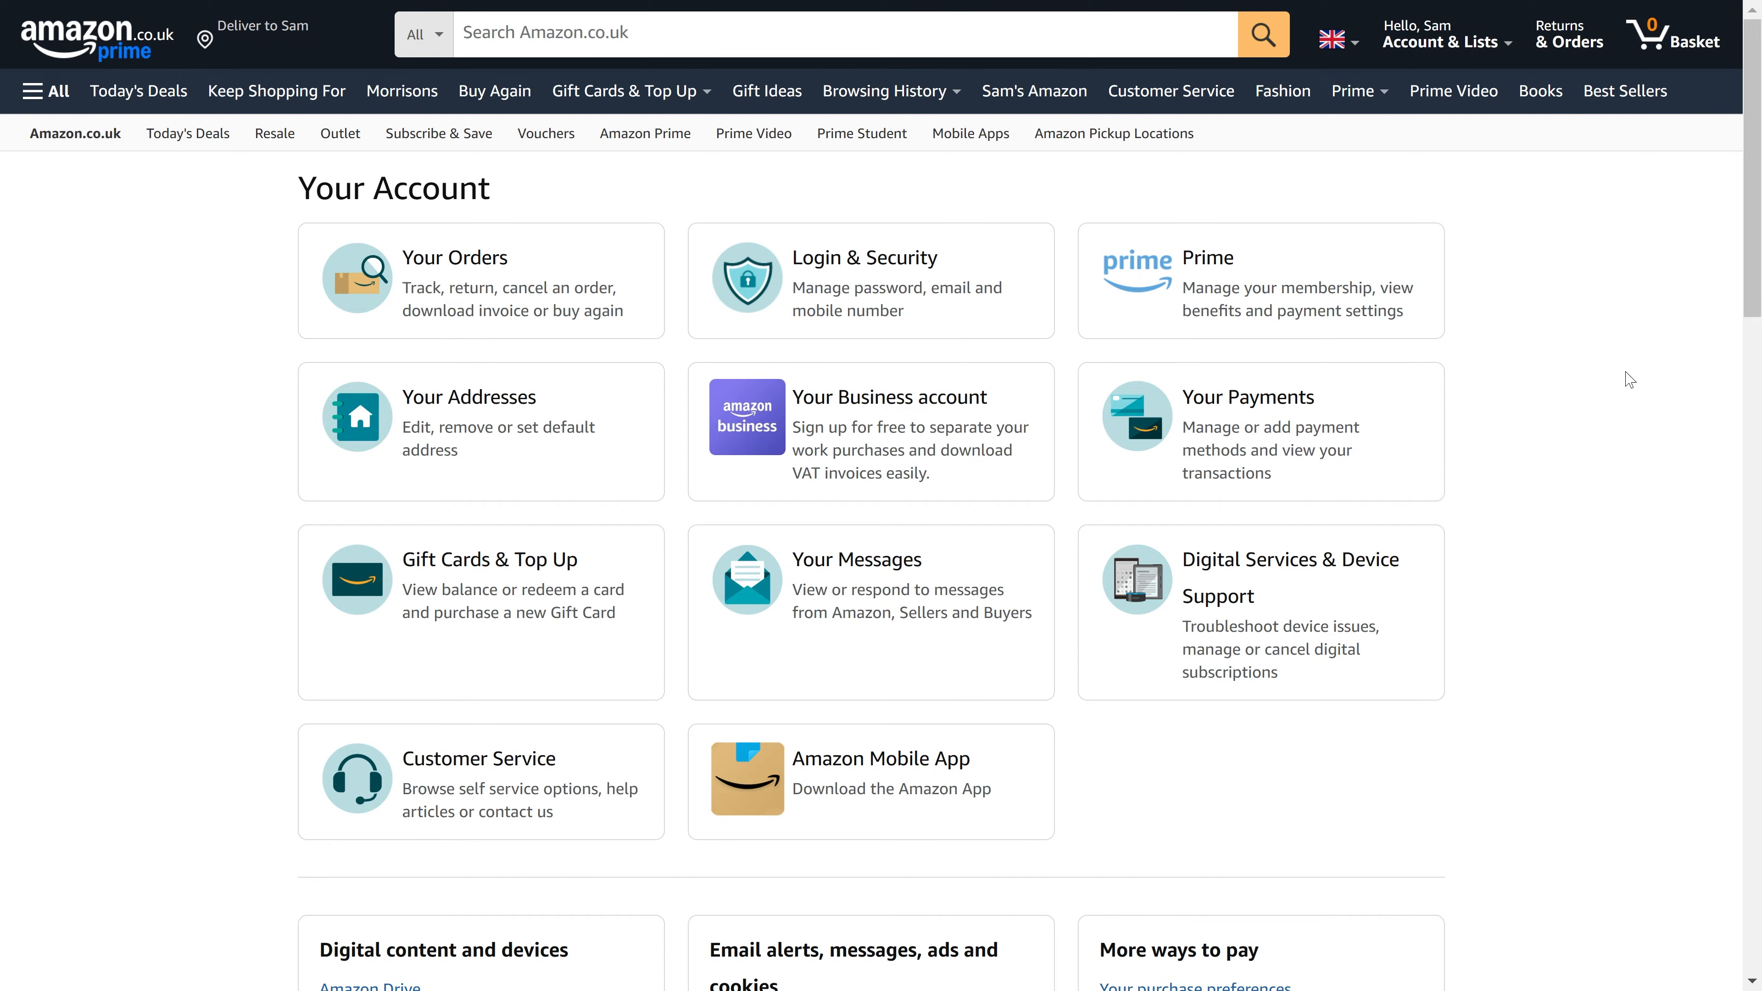
mouse_move(1342, 414)
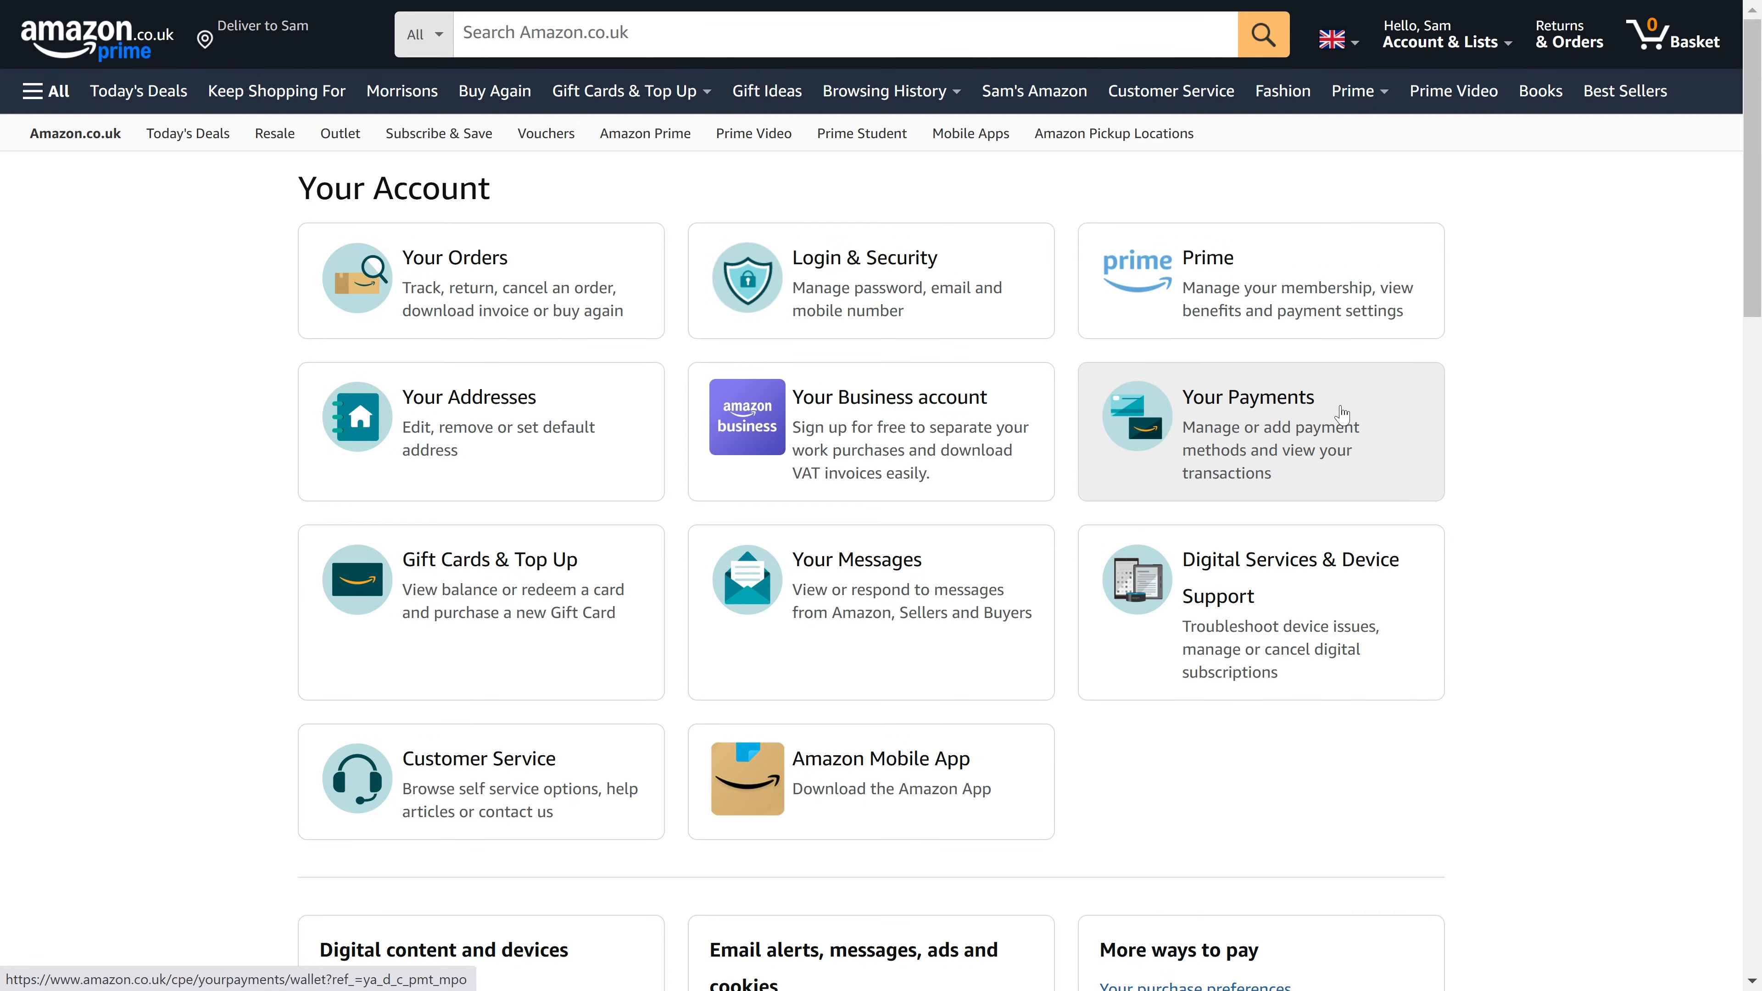
left_click(1247, 396)
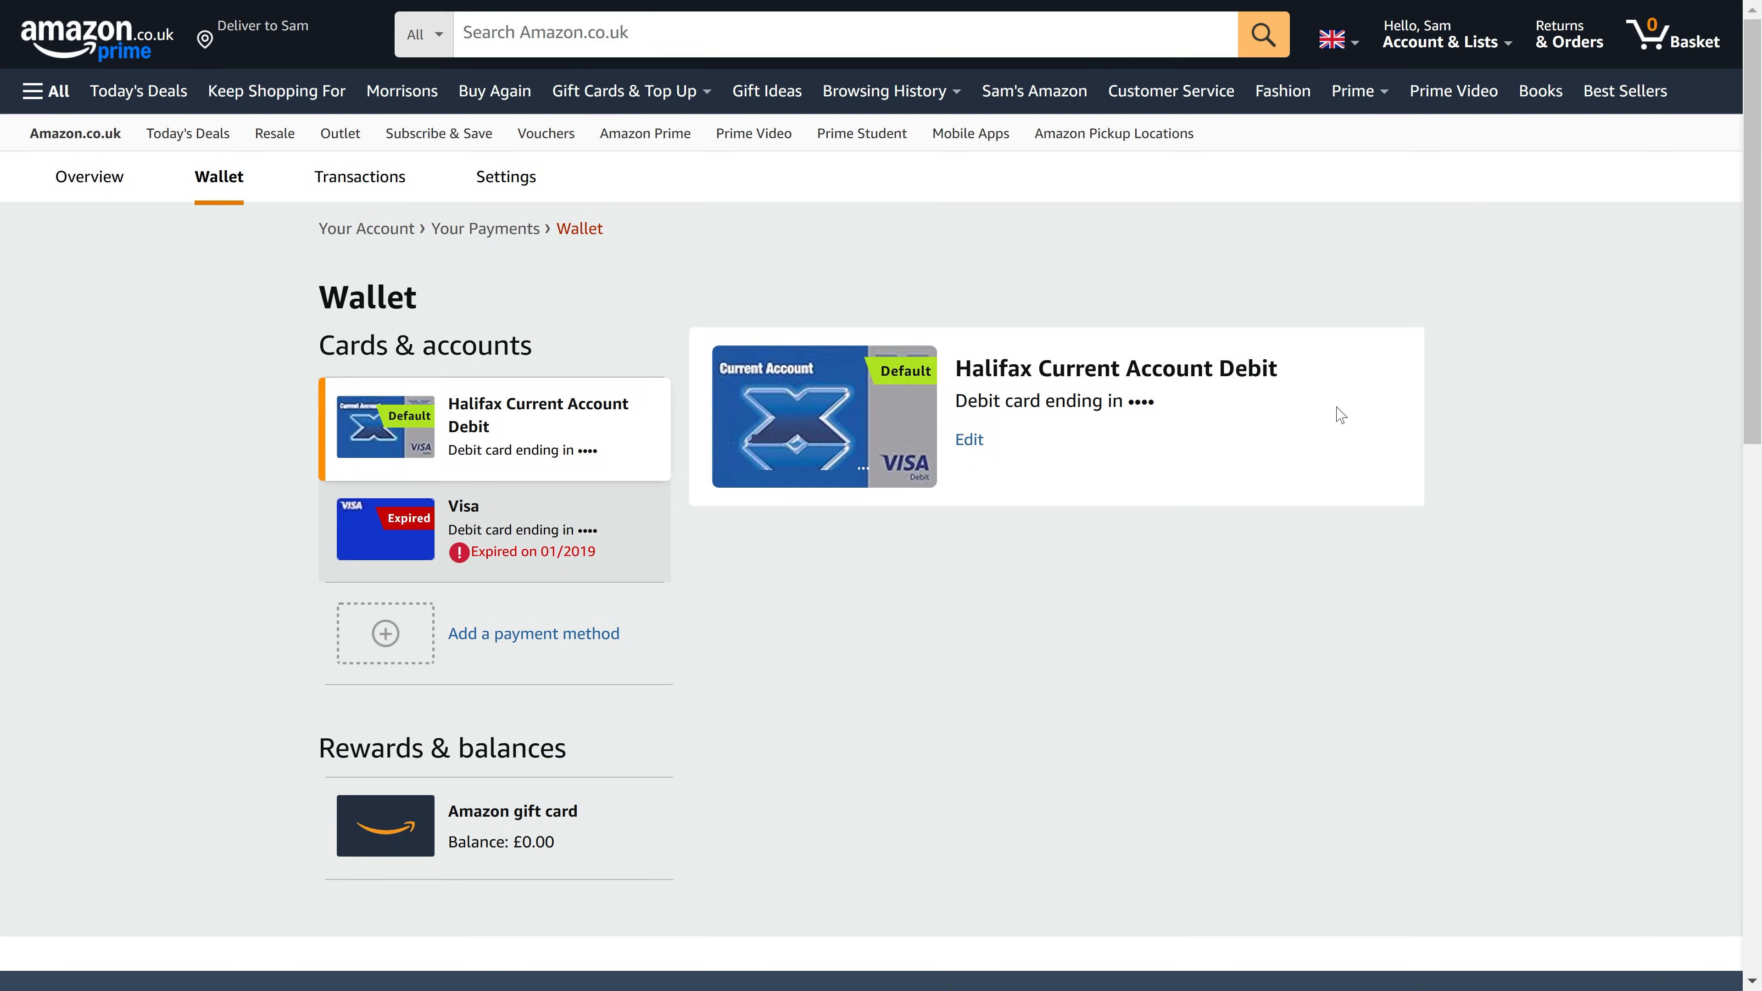
mouse_move(726, 664)
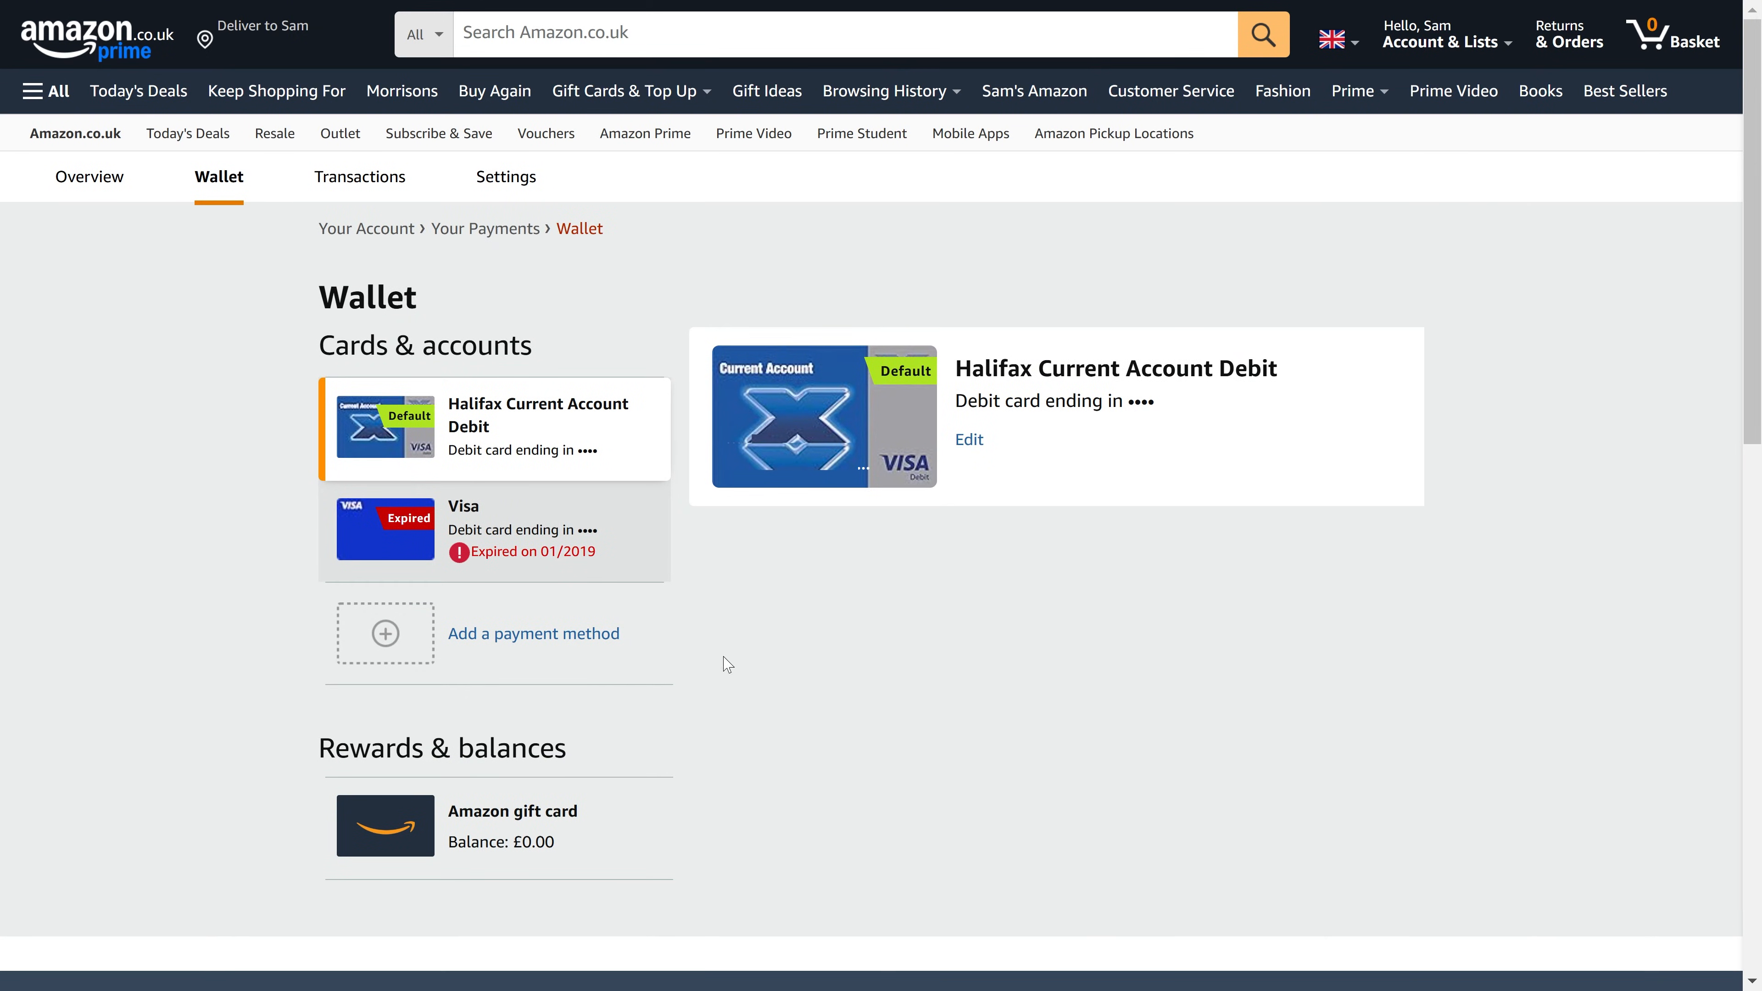
Choose 'Add a payment method' and select adding a new credit or debit card
left_click(532, 633)
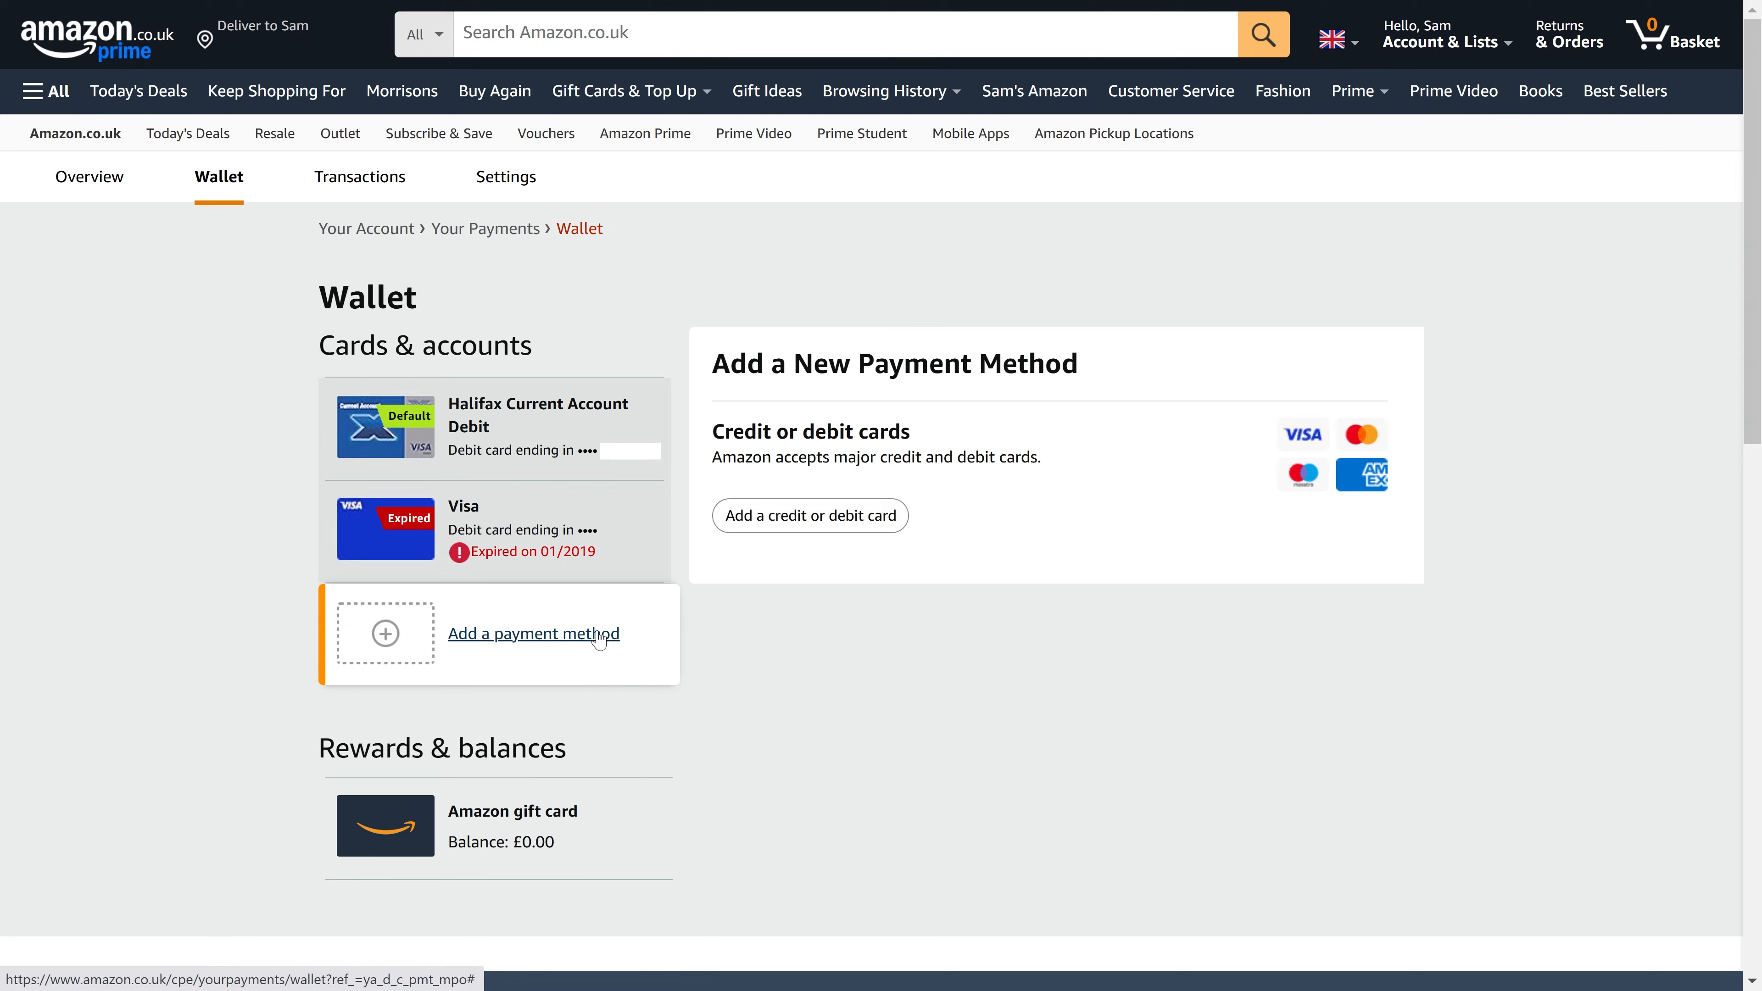
mouse_move(891, 543)
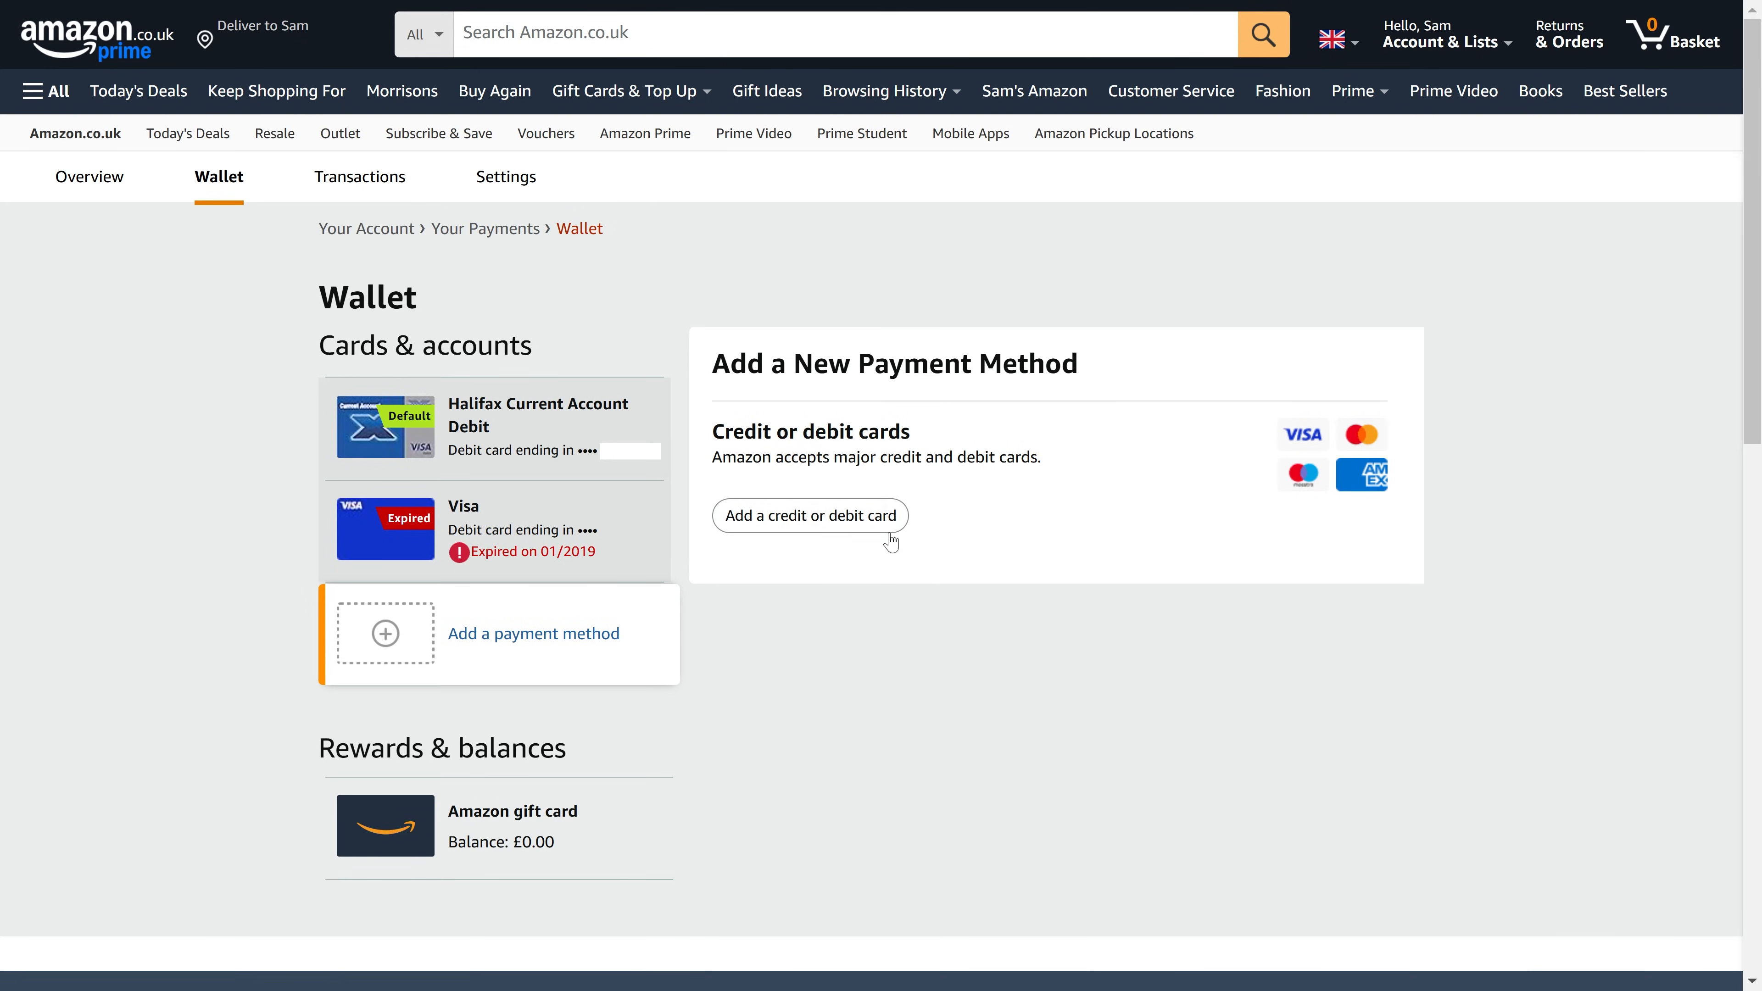
left_click(810, 515)
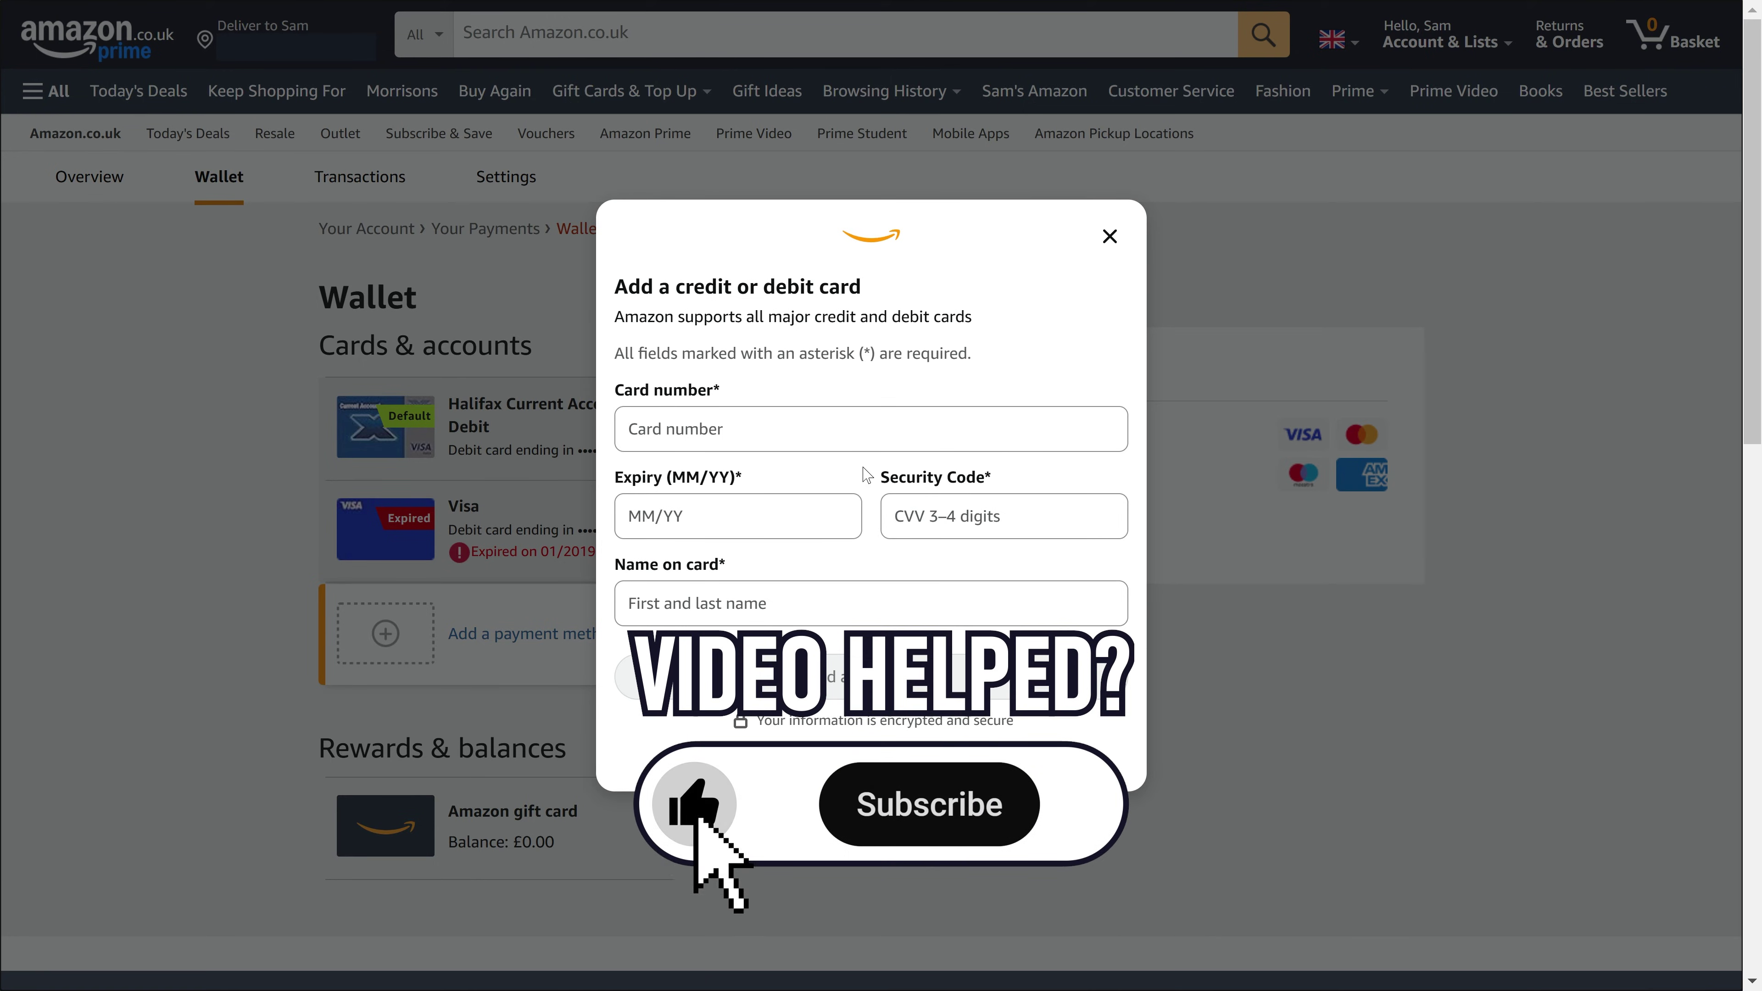
Confirm 'Add a credit or debit card' so the empty card details form stays ready
left_click(926, 804)
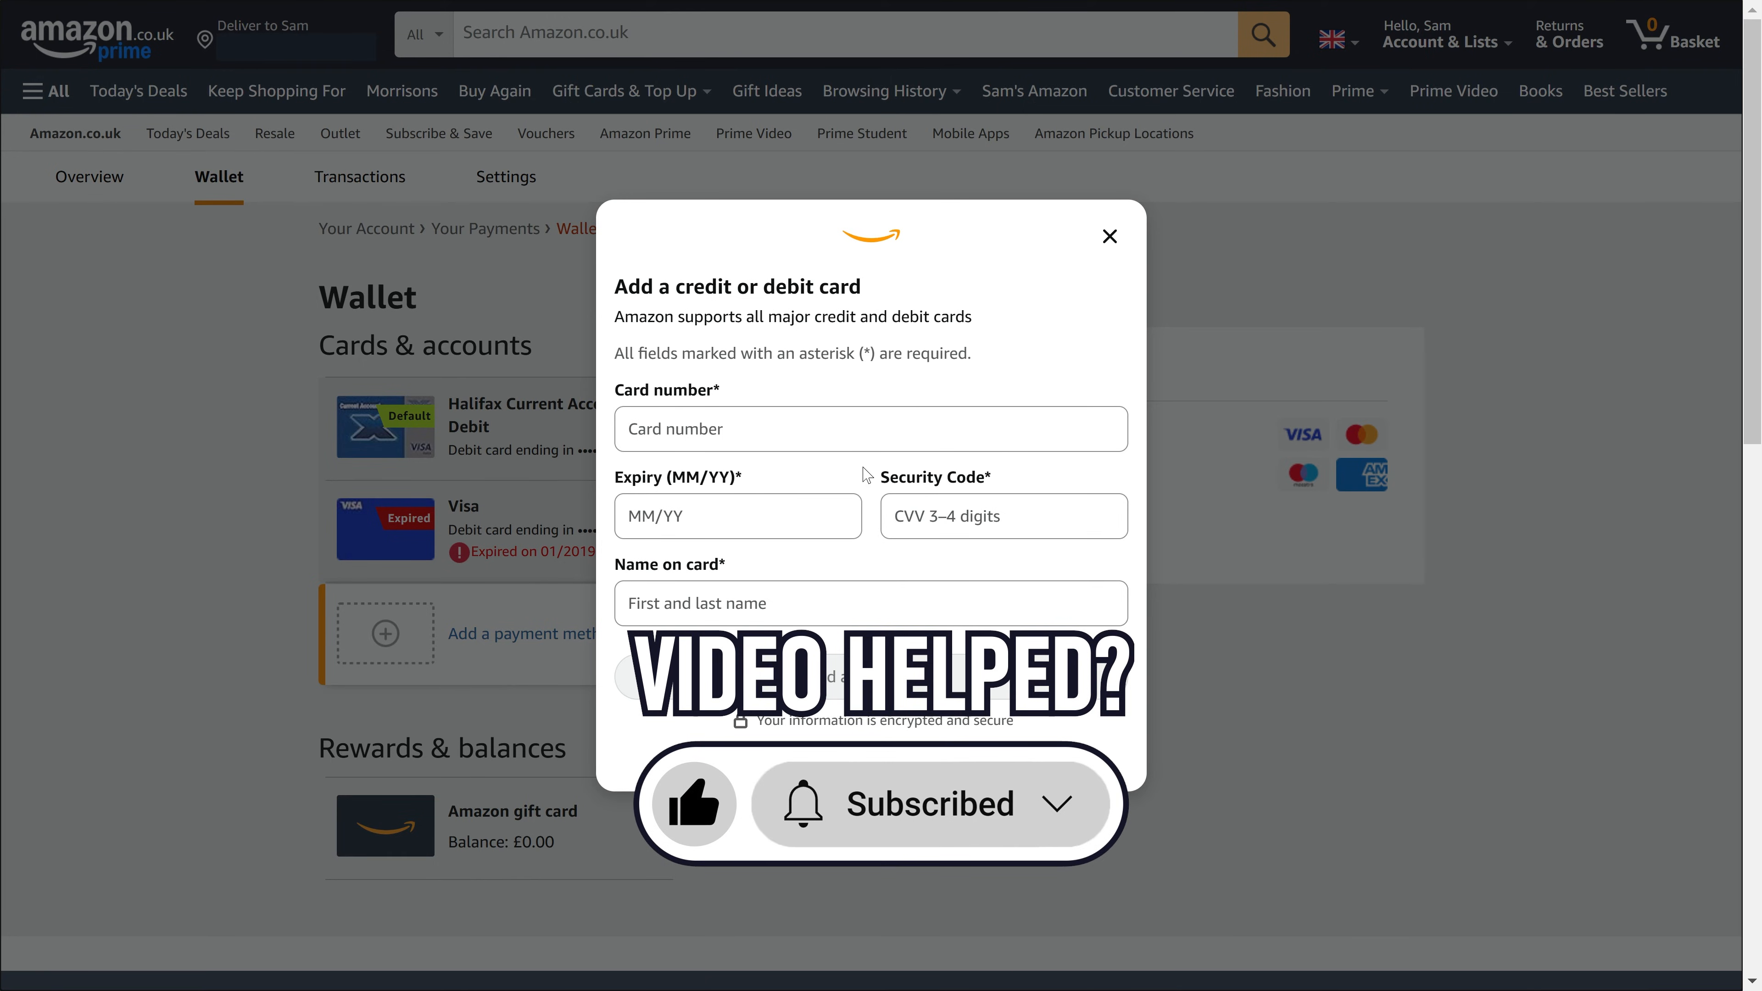